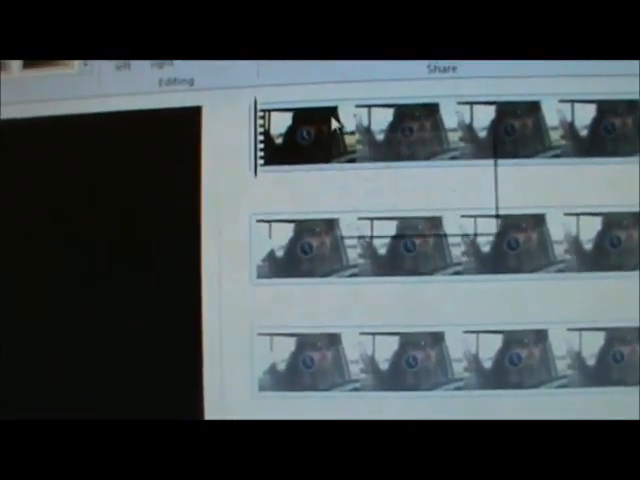
pyautogui.moveTo(300, 140)
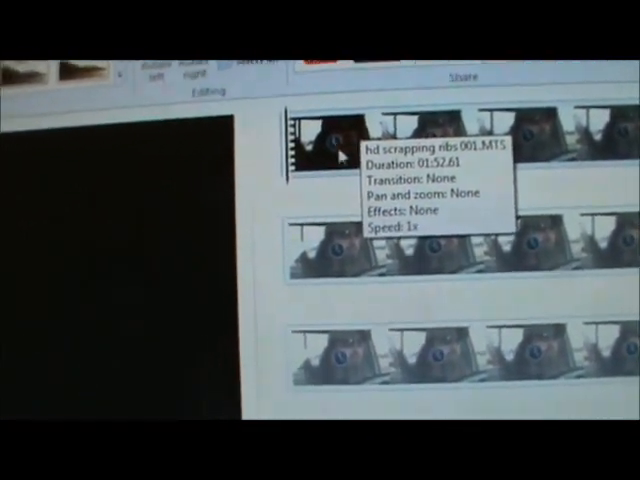